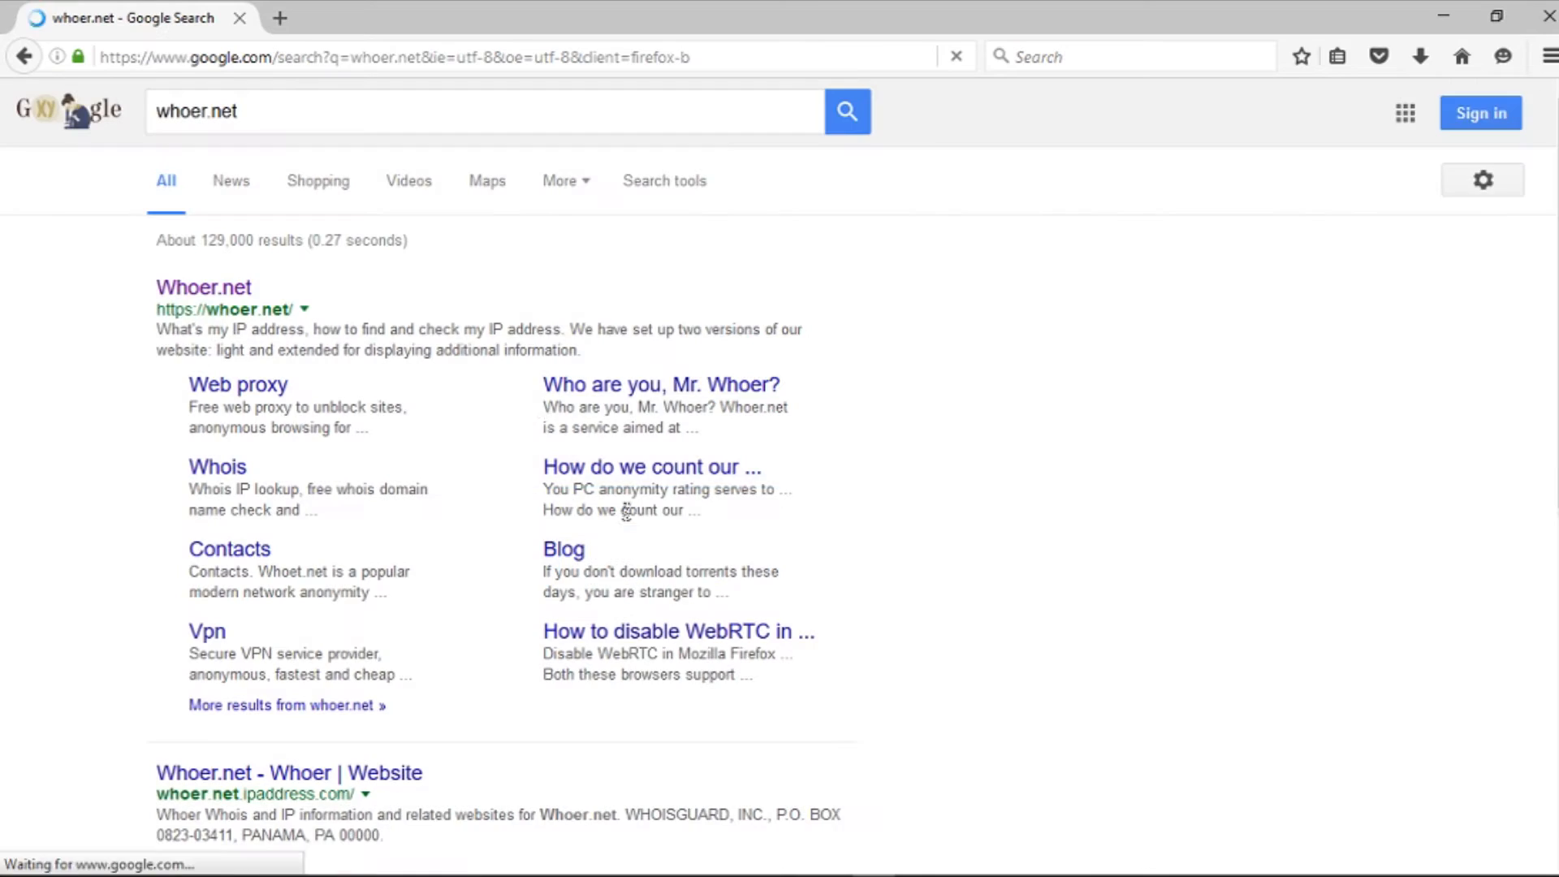
Load whoer.net from the Google results and read its IP 204.45.246.147 / 64% anonymity report to the end
left_click(203, 287)
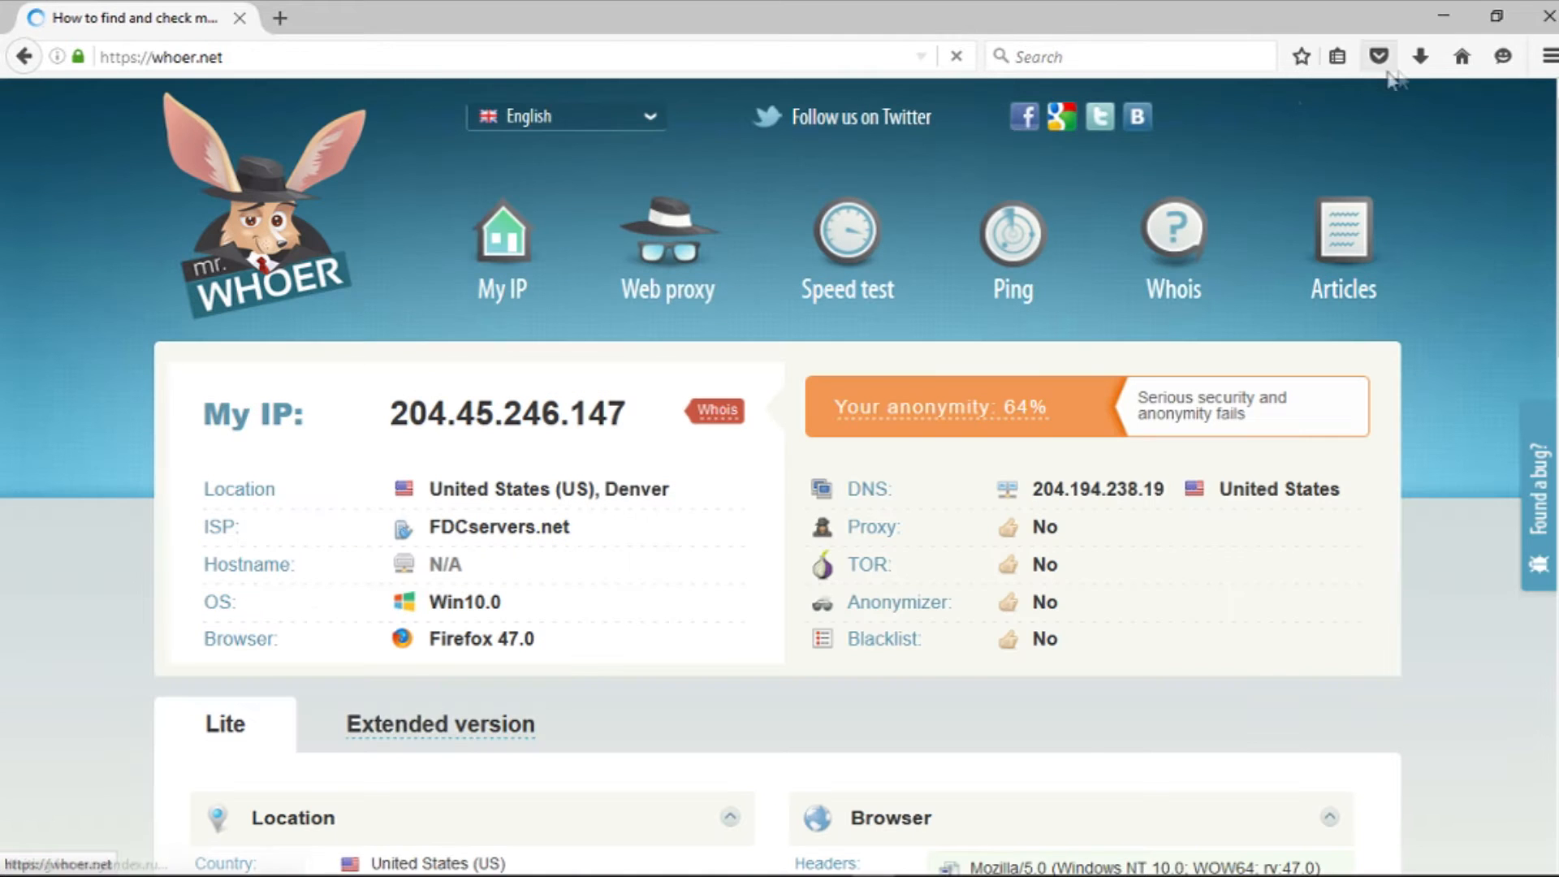
scroll("down", 3)
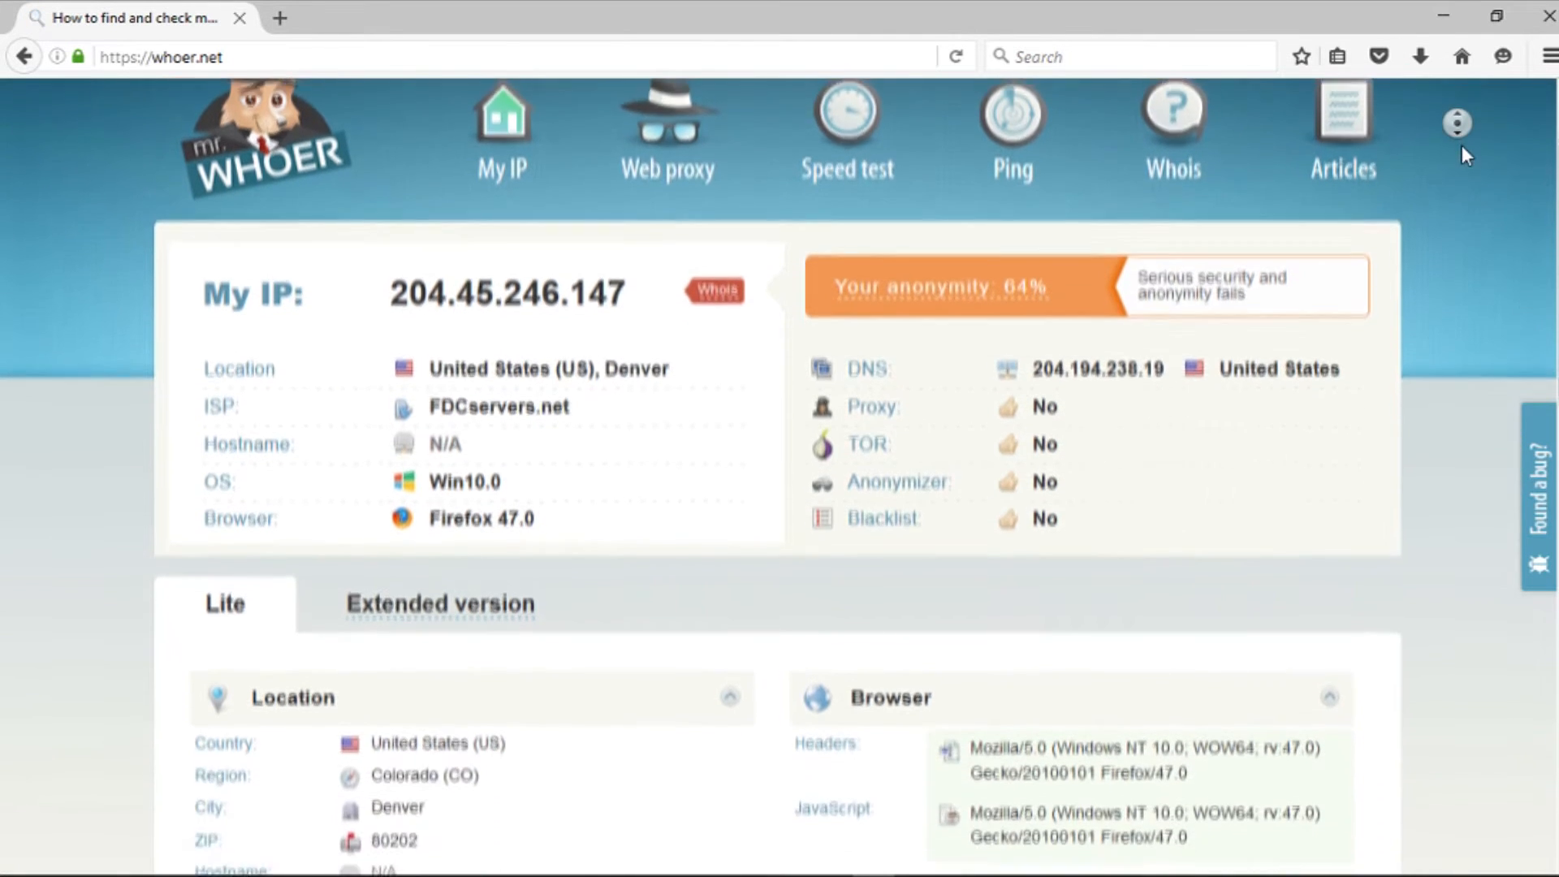
scroll("down", 3)
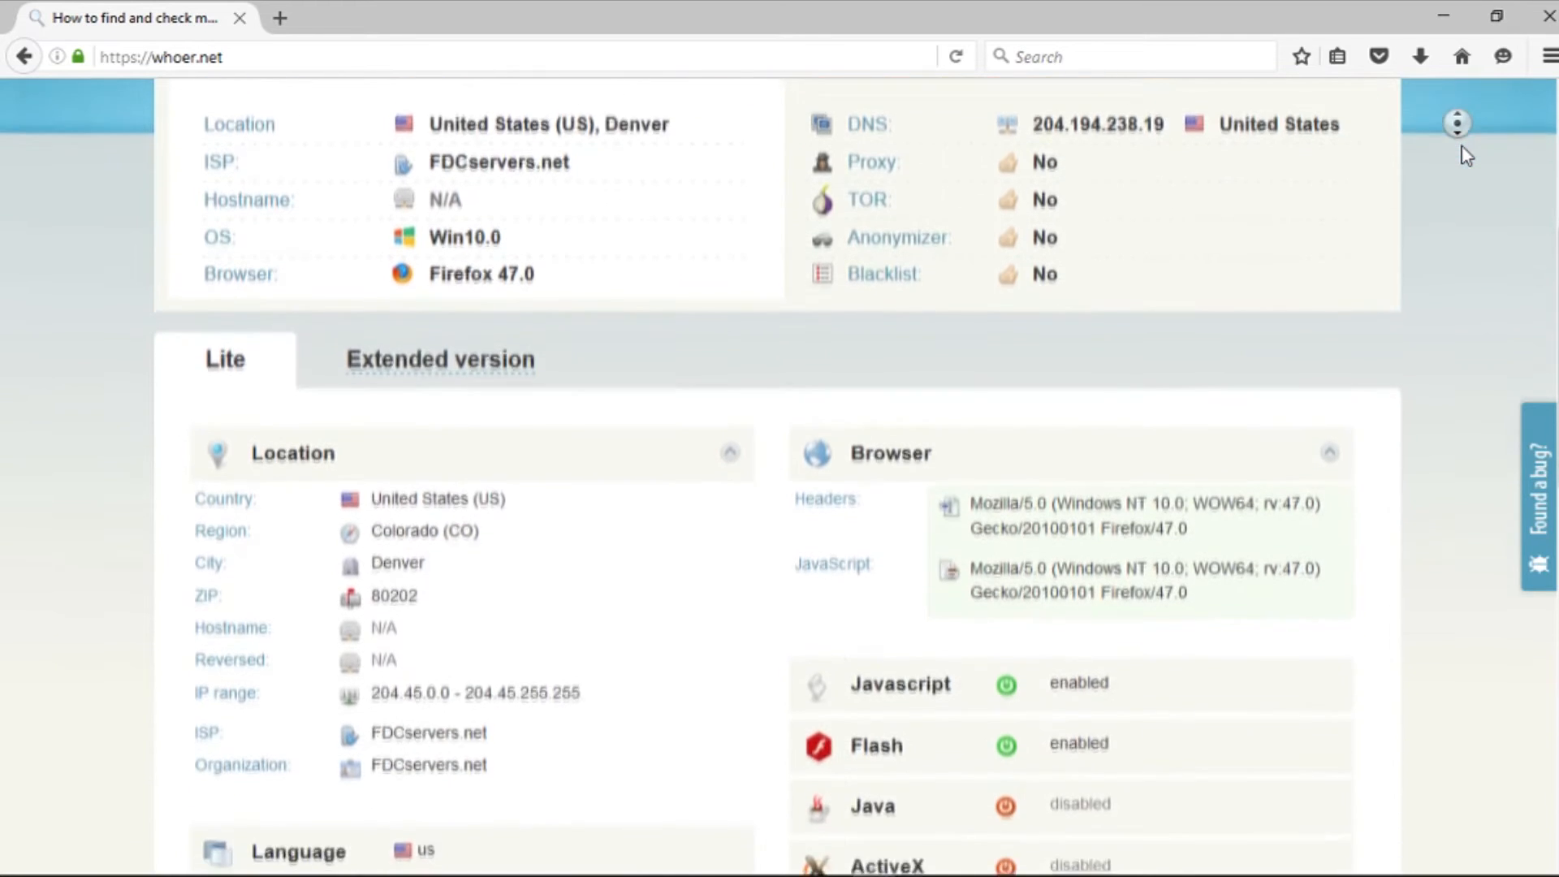
scroll("down", 3)
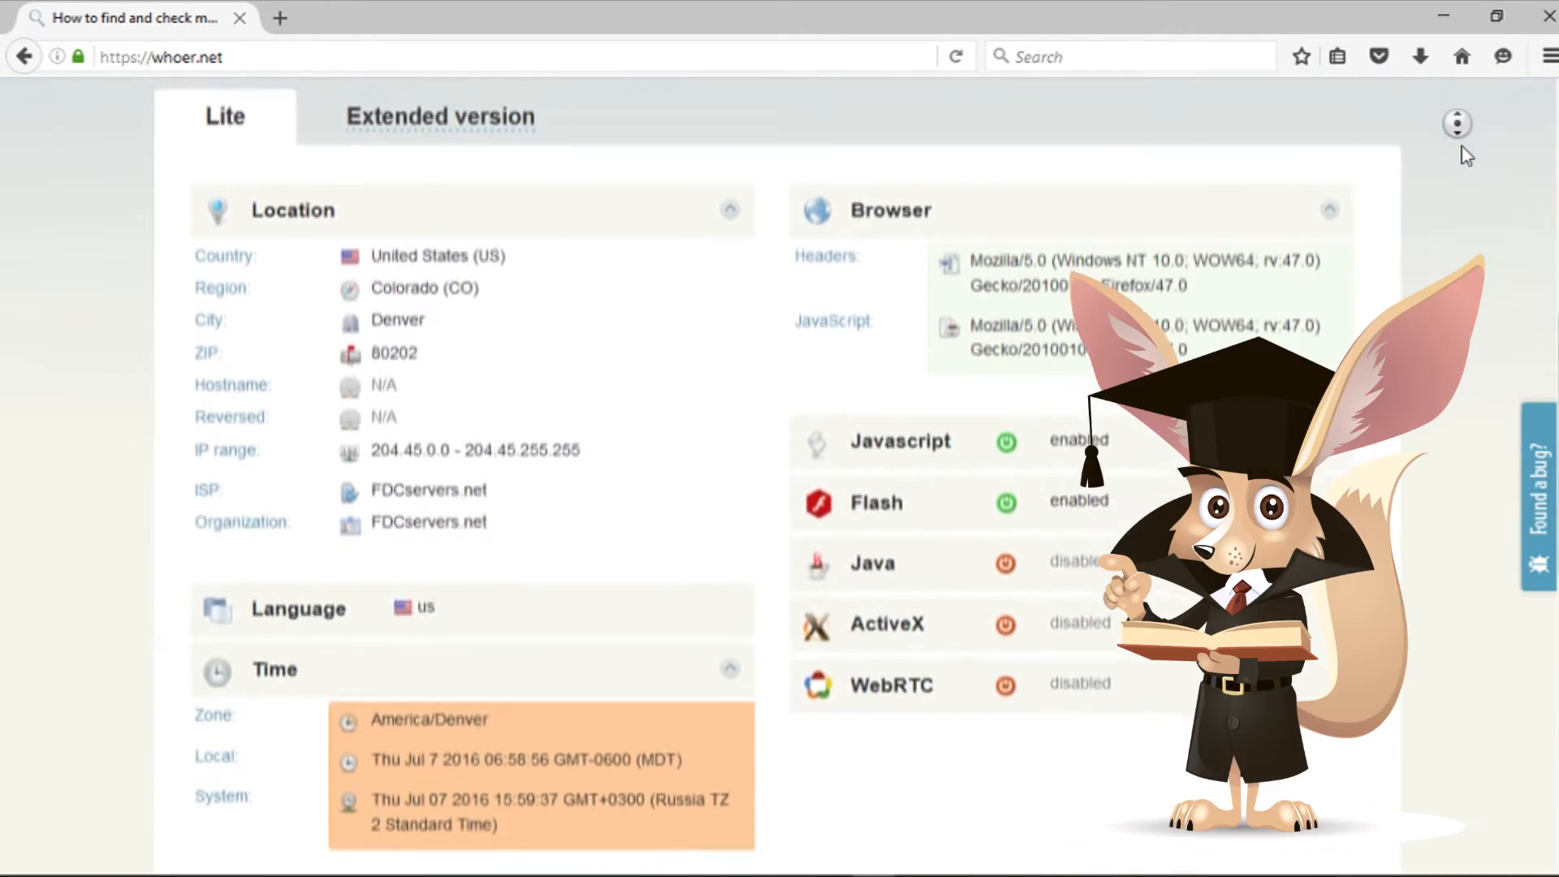
scroll("down", 3)
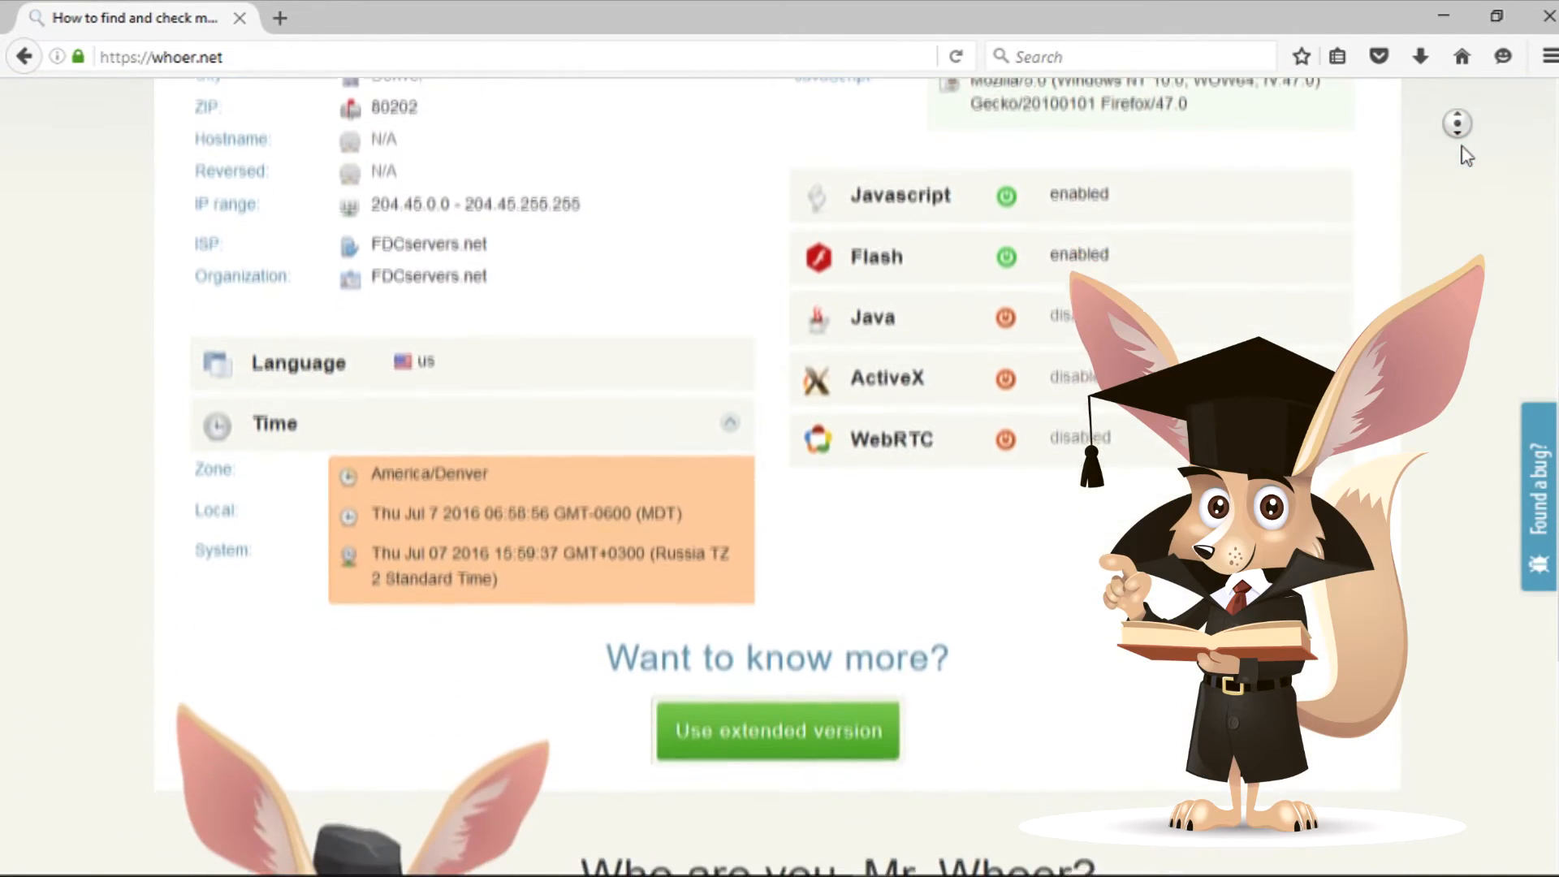
scroll("down", 3)
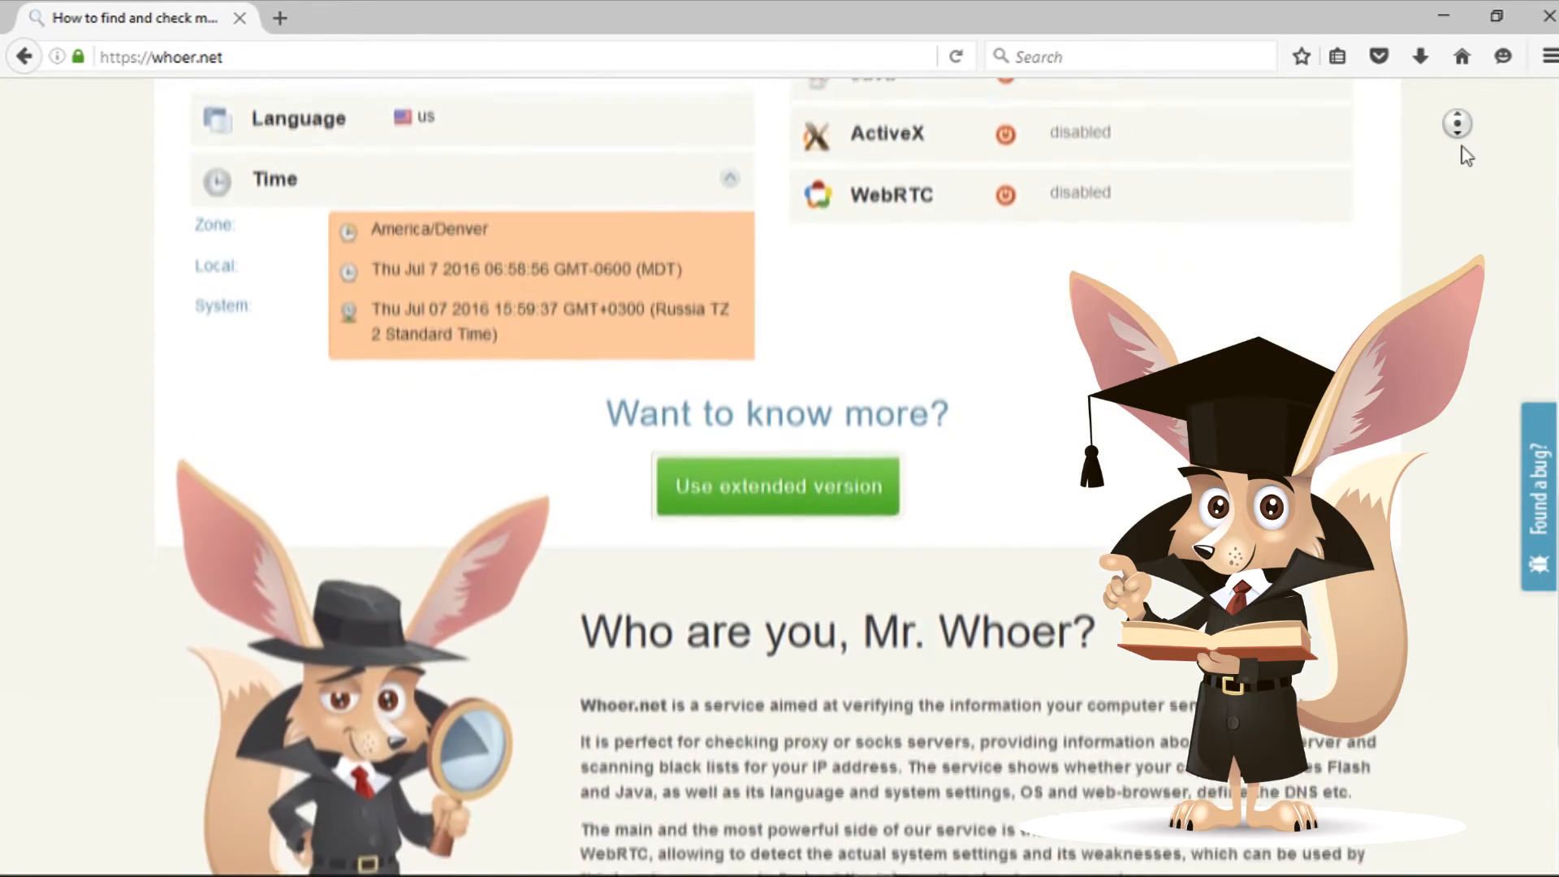
scroll("down", 3)
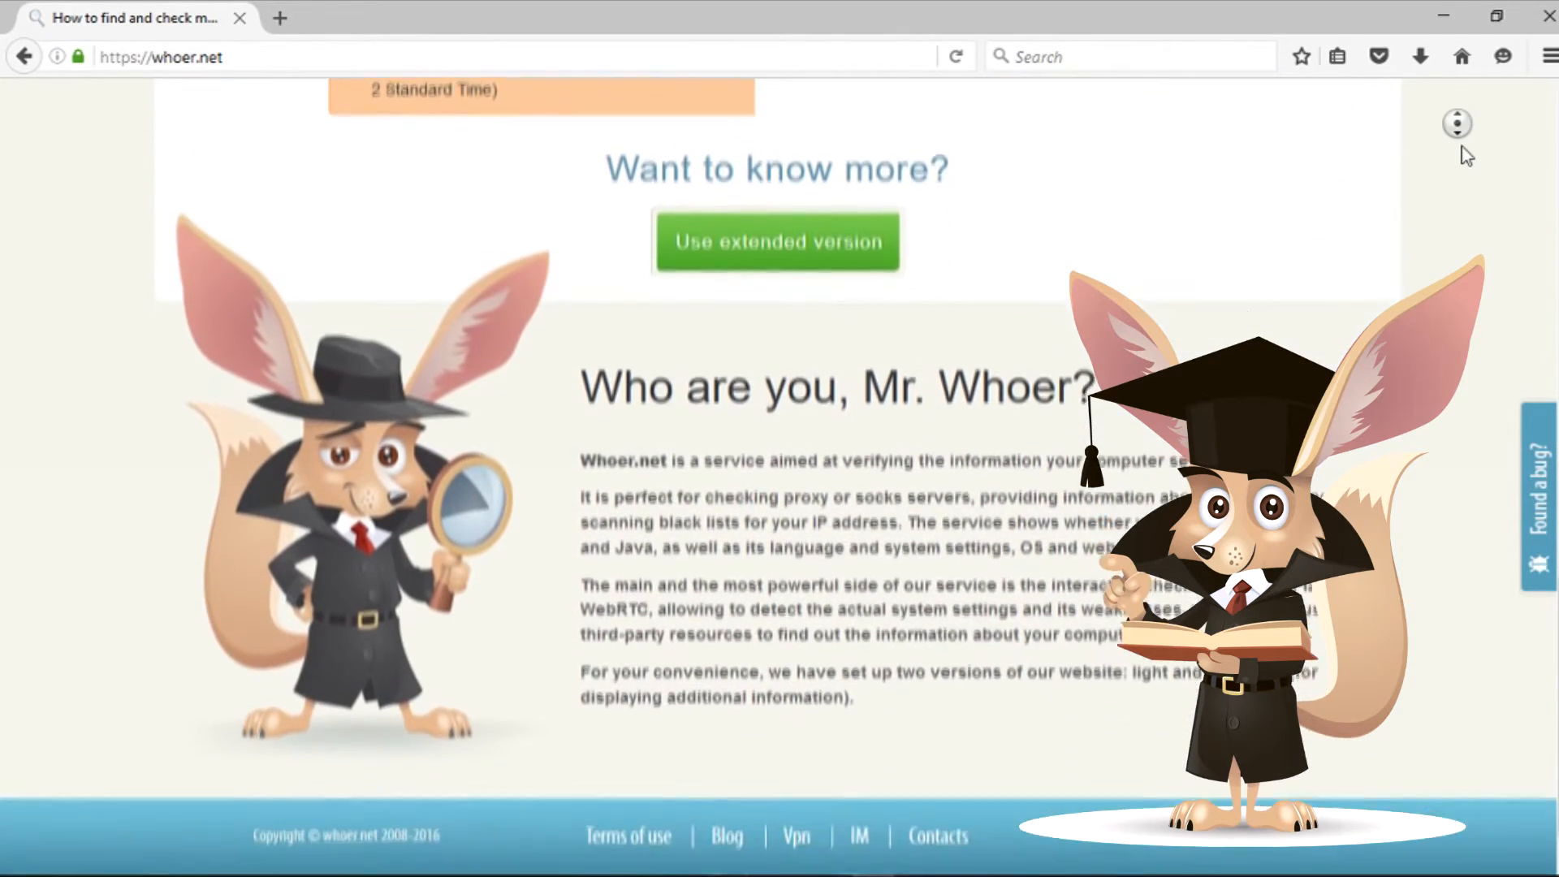
Search Google for 'buy bike' in a new tab via the start-page suggestion and skim the results
type("buy bi")
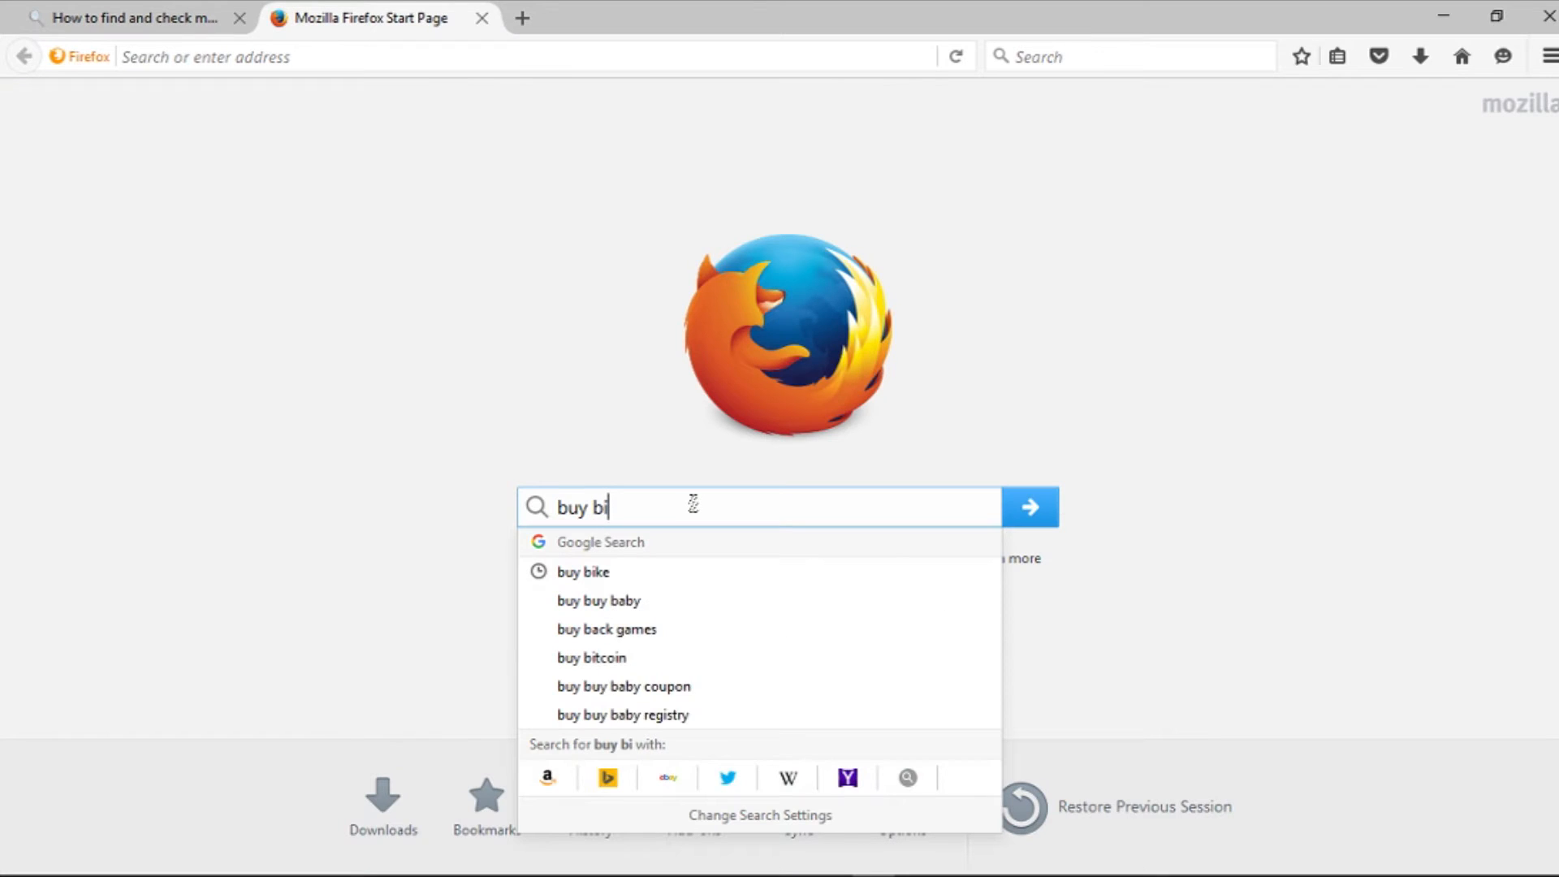
left_click(581, 572)
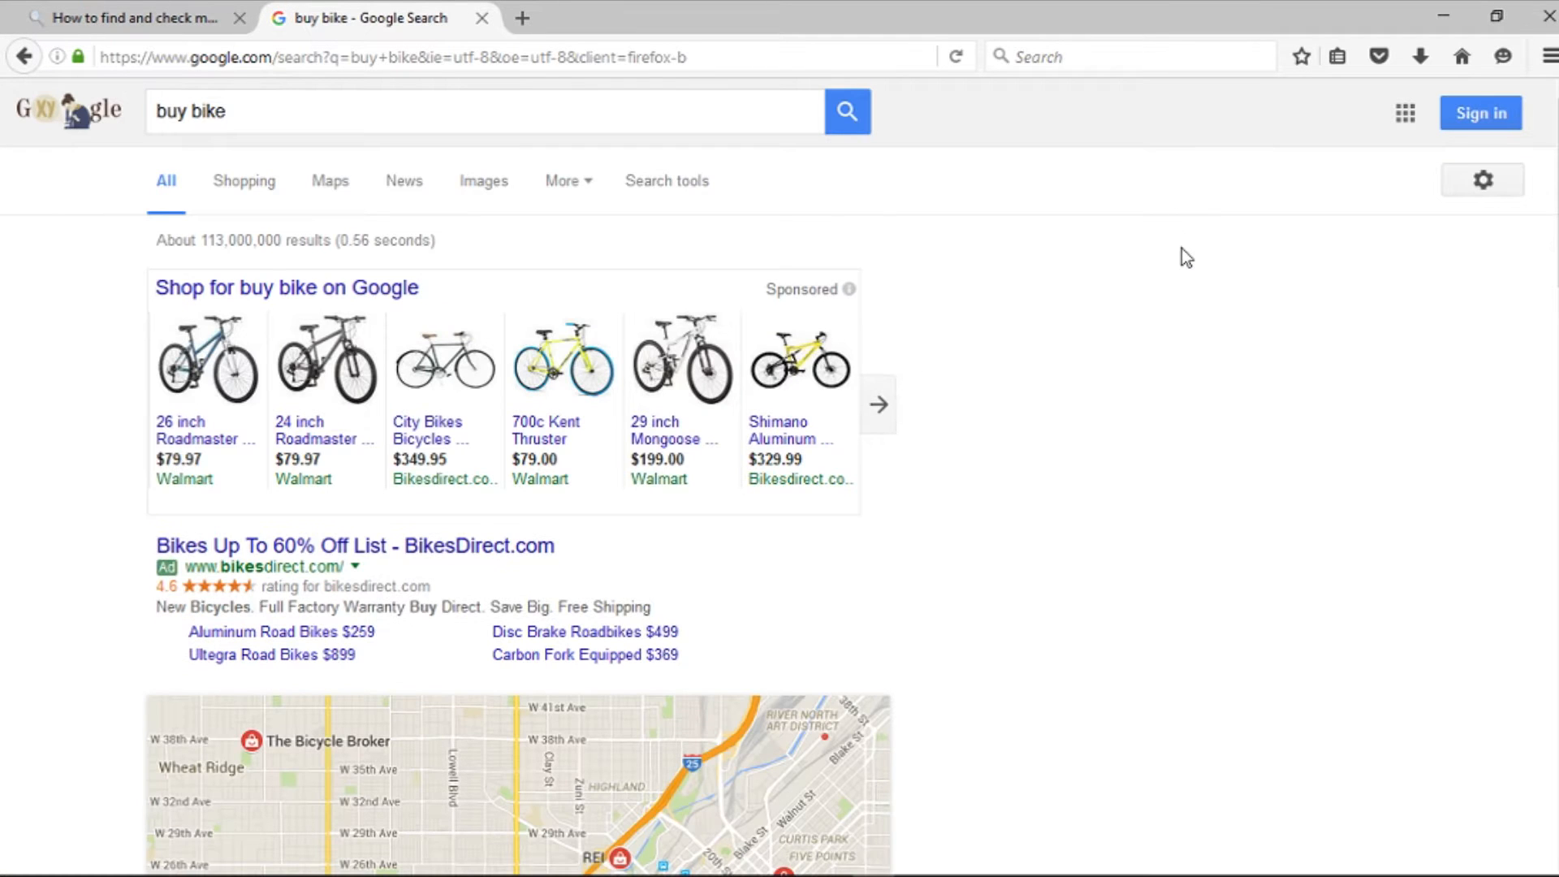
scroll("down", 3)
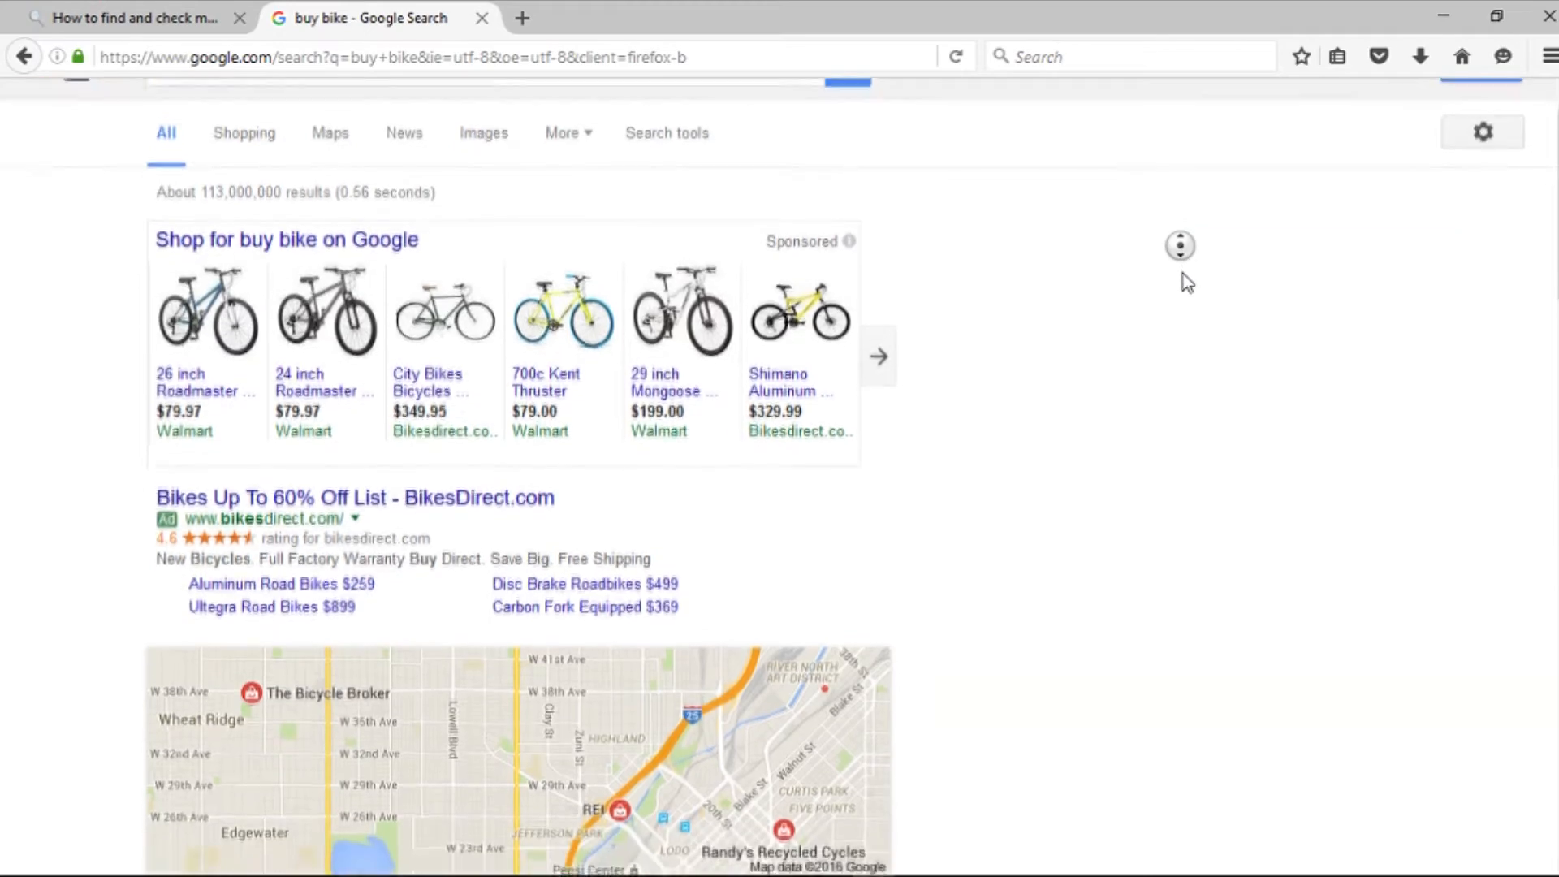
scroll("down", 3)
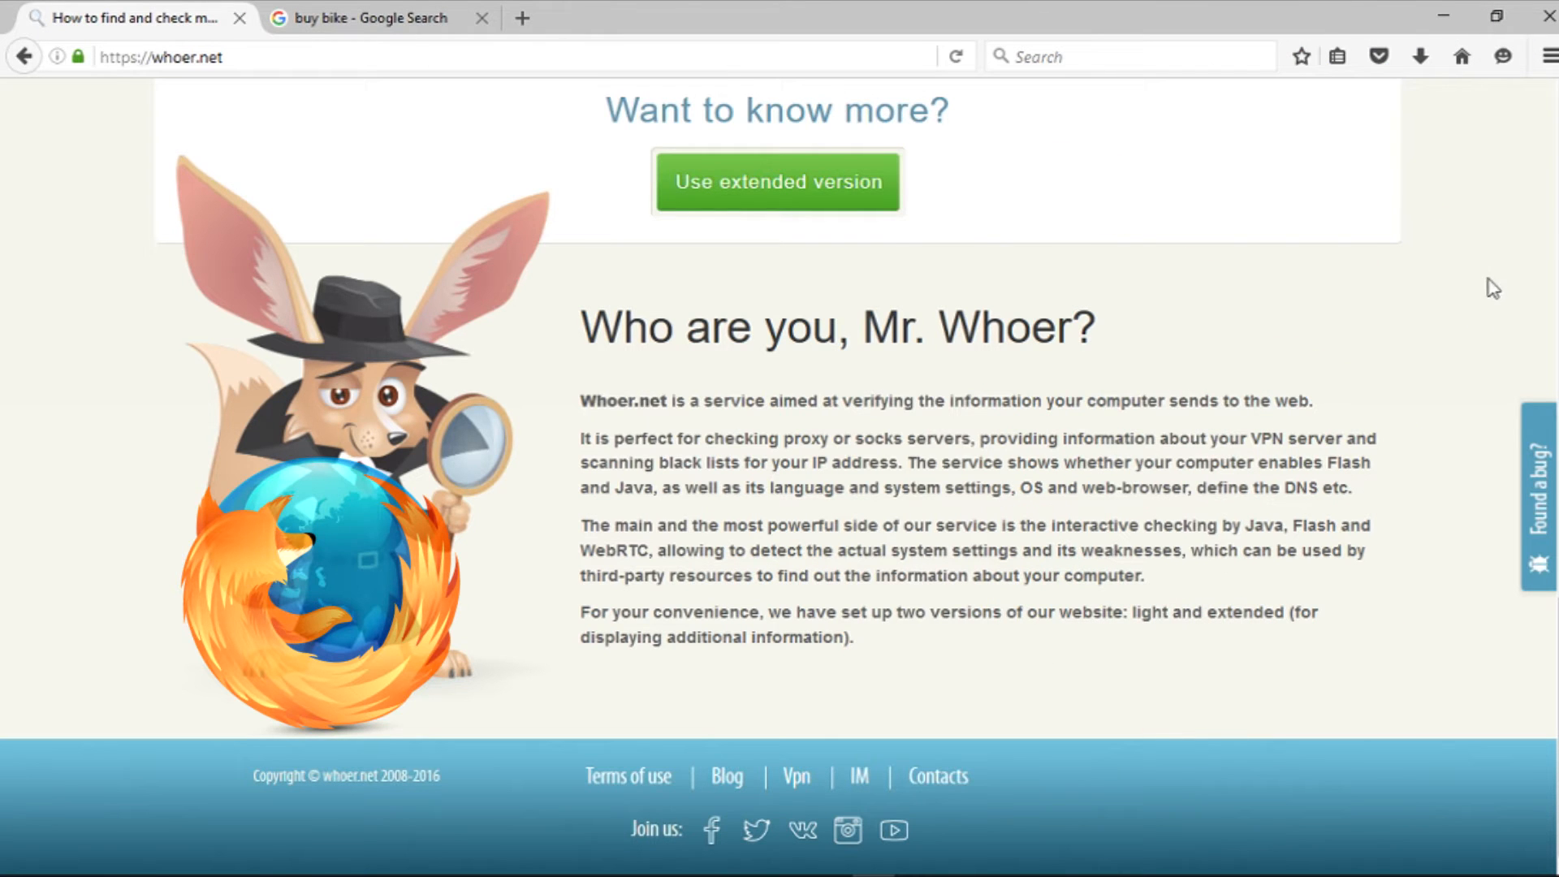
Enable Use Do Not Track in the Options Privacy settings and confirm with OK
left_click(1547, 55)
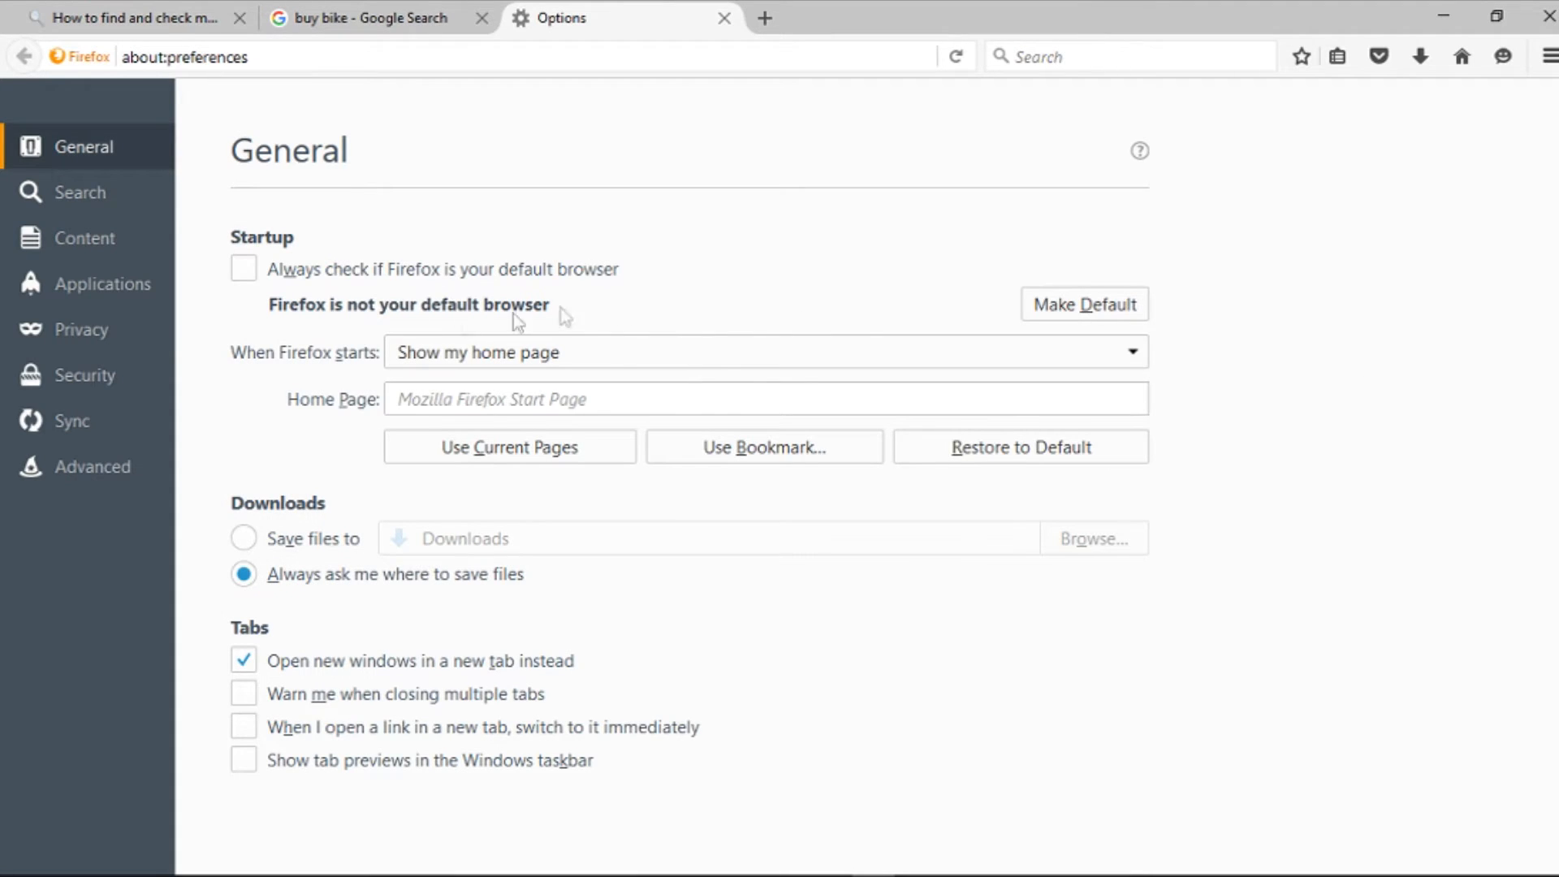
left_click(81, 329)
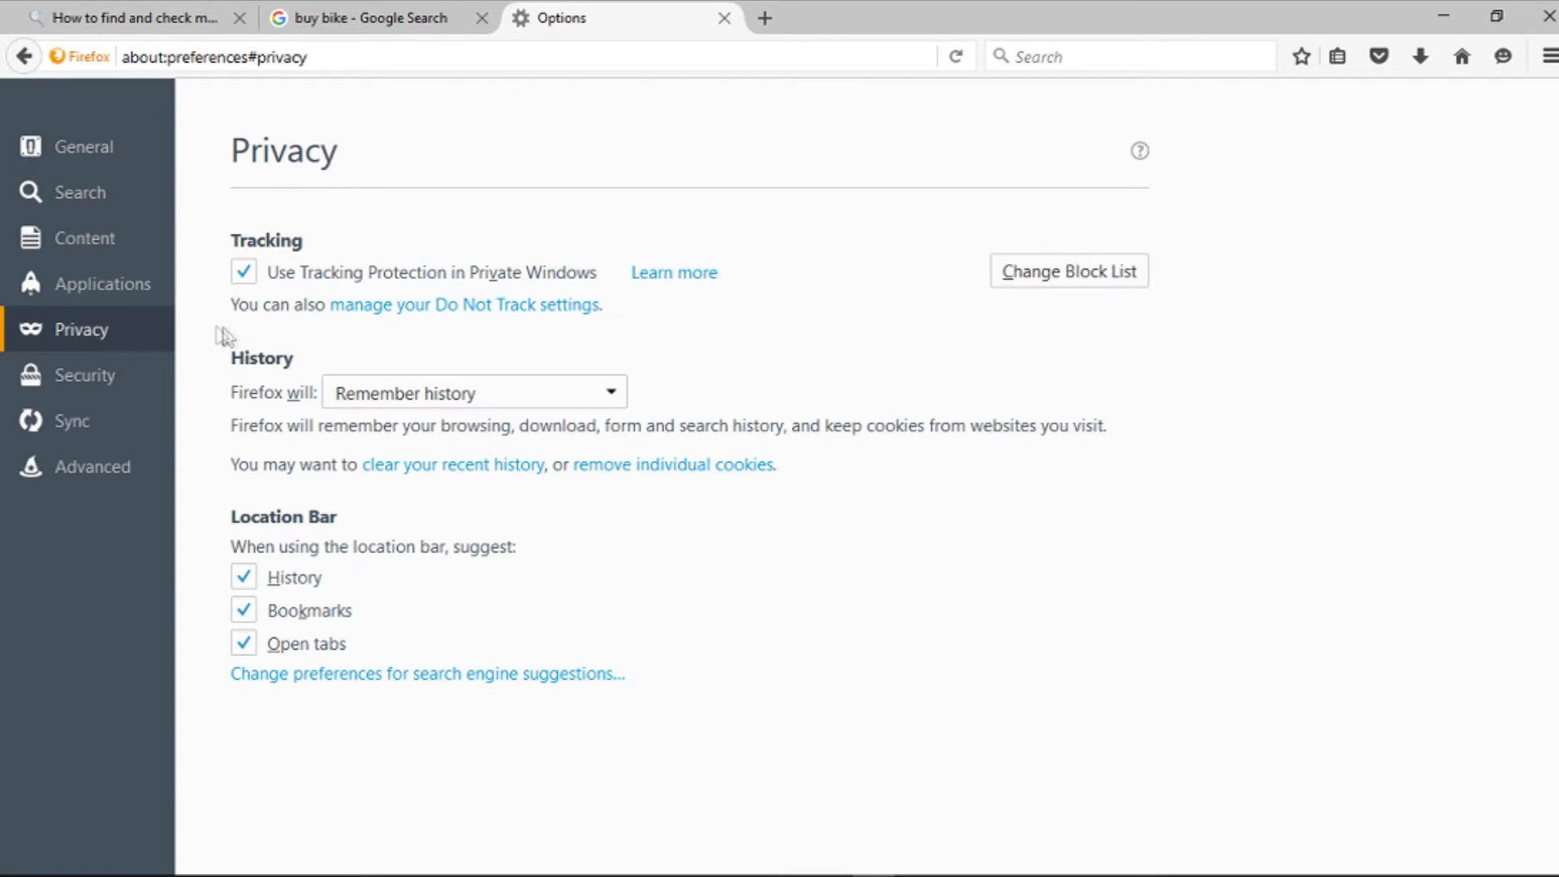
mouse_move(496, 326)
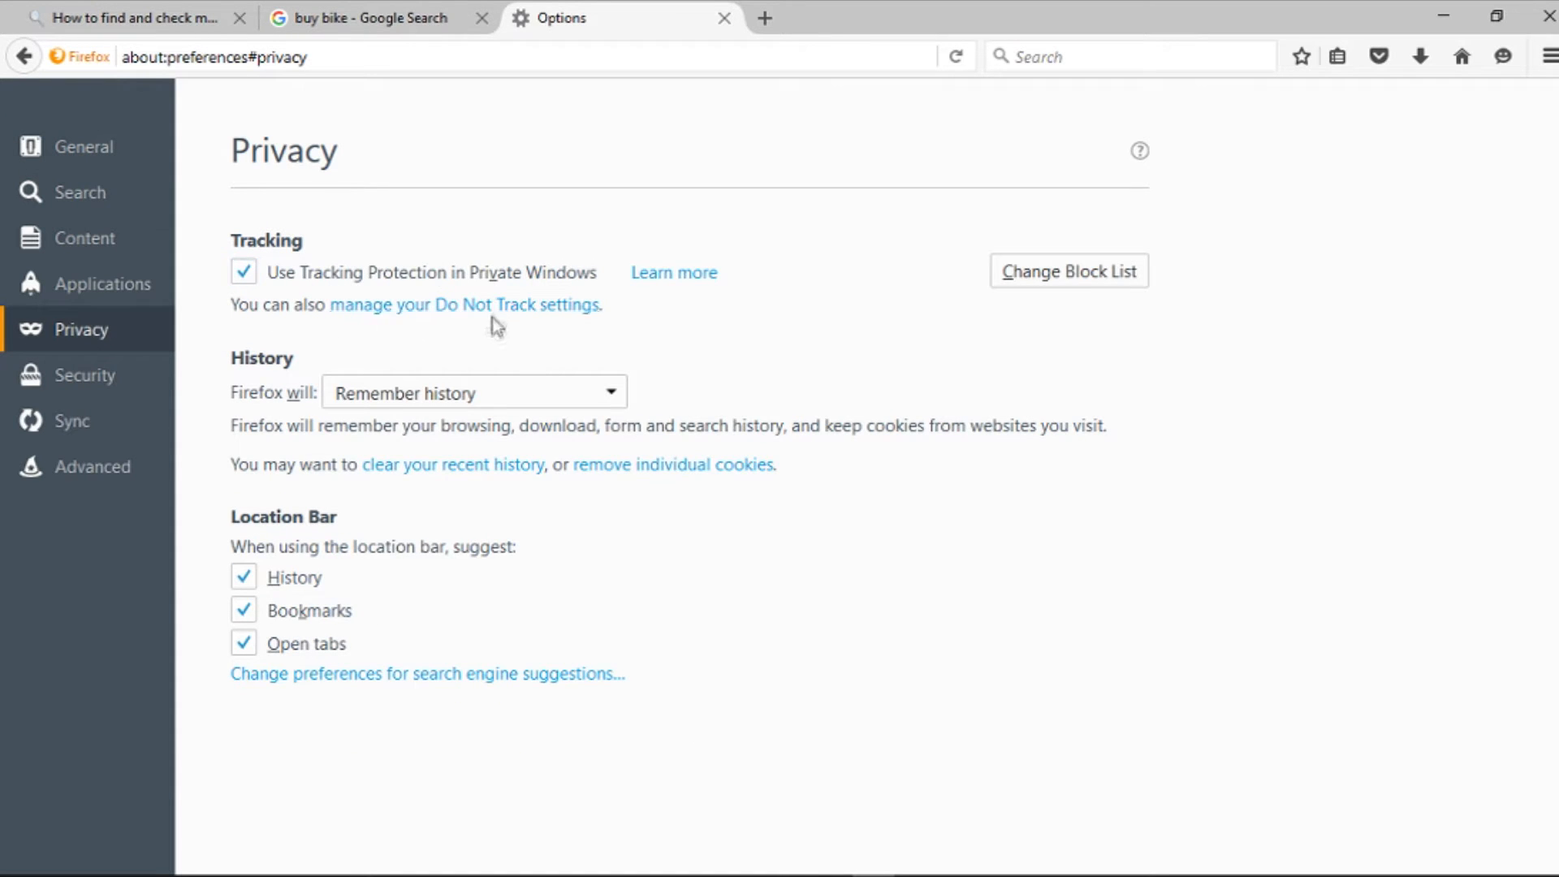
left_click(463, 304)
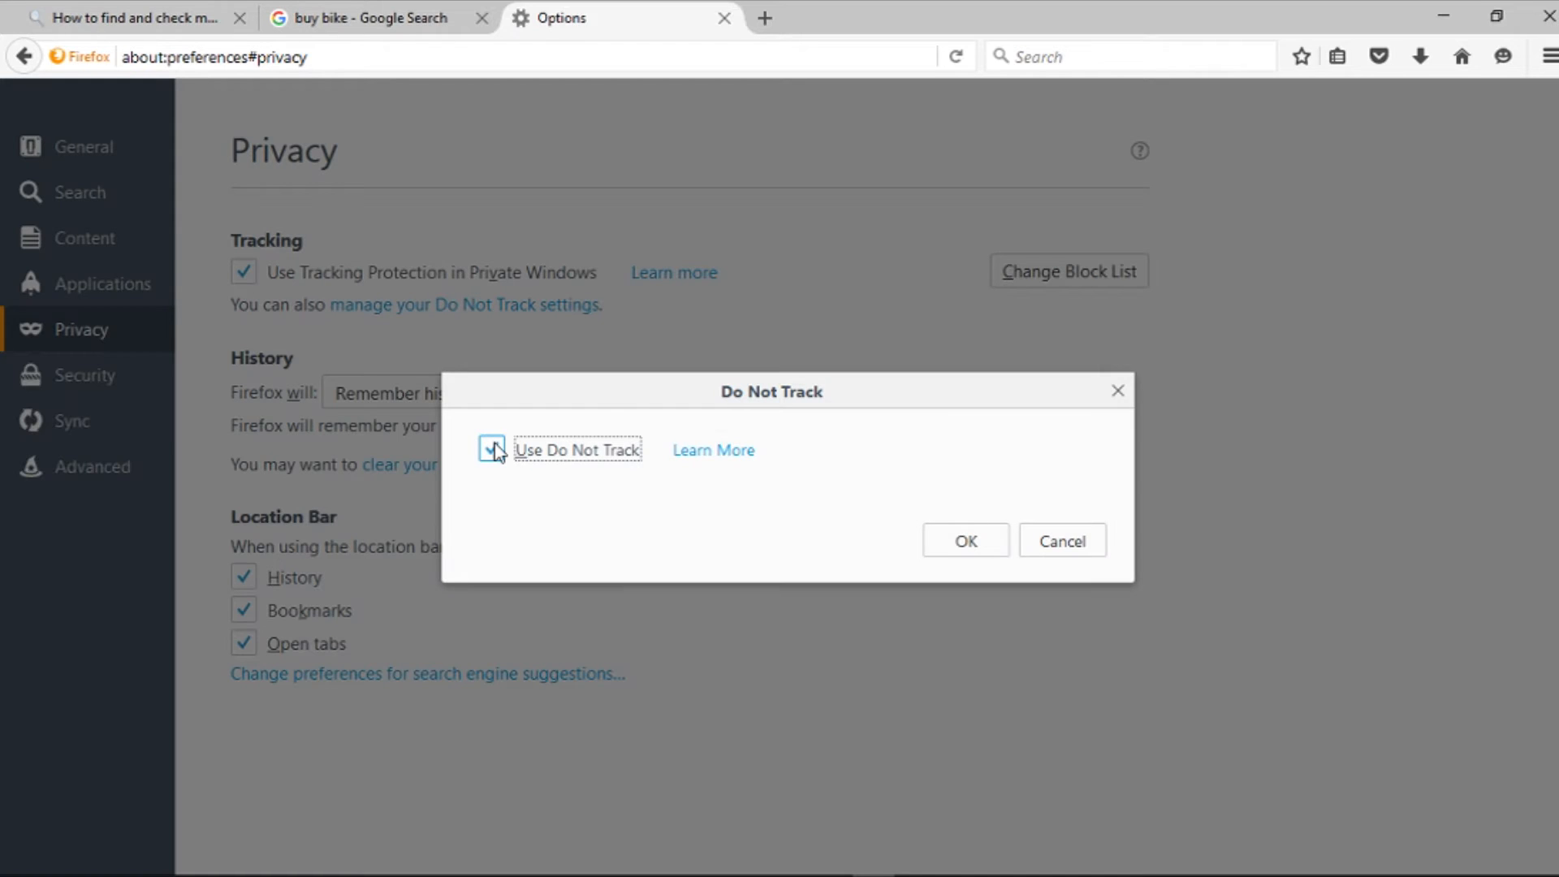
left_click(491, 448)
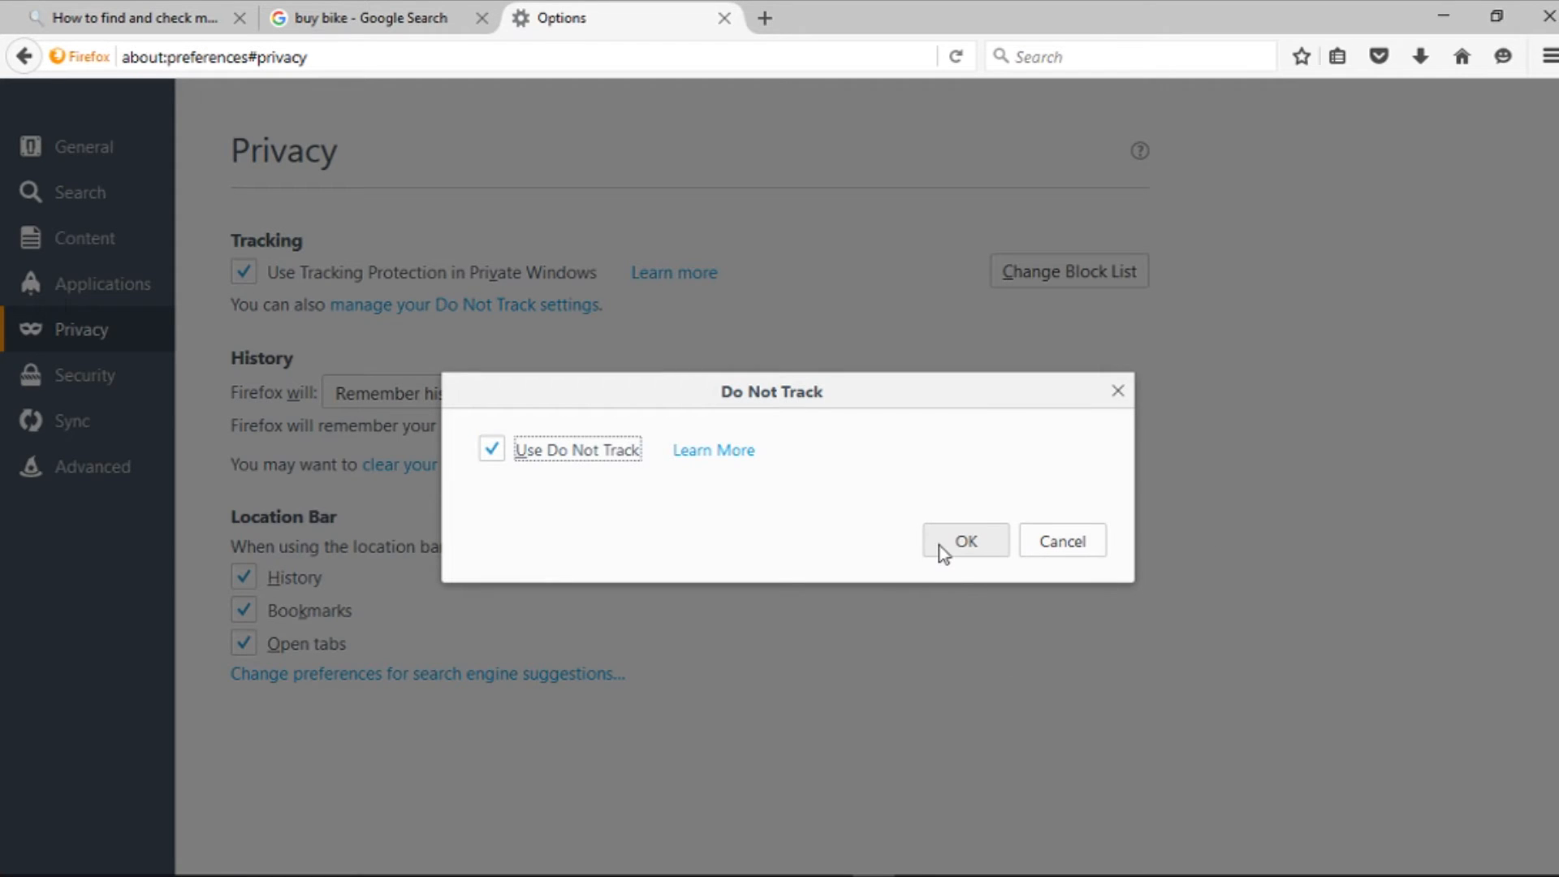
left_click(963, 539)
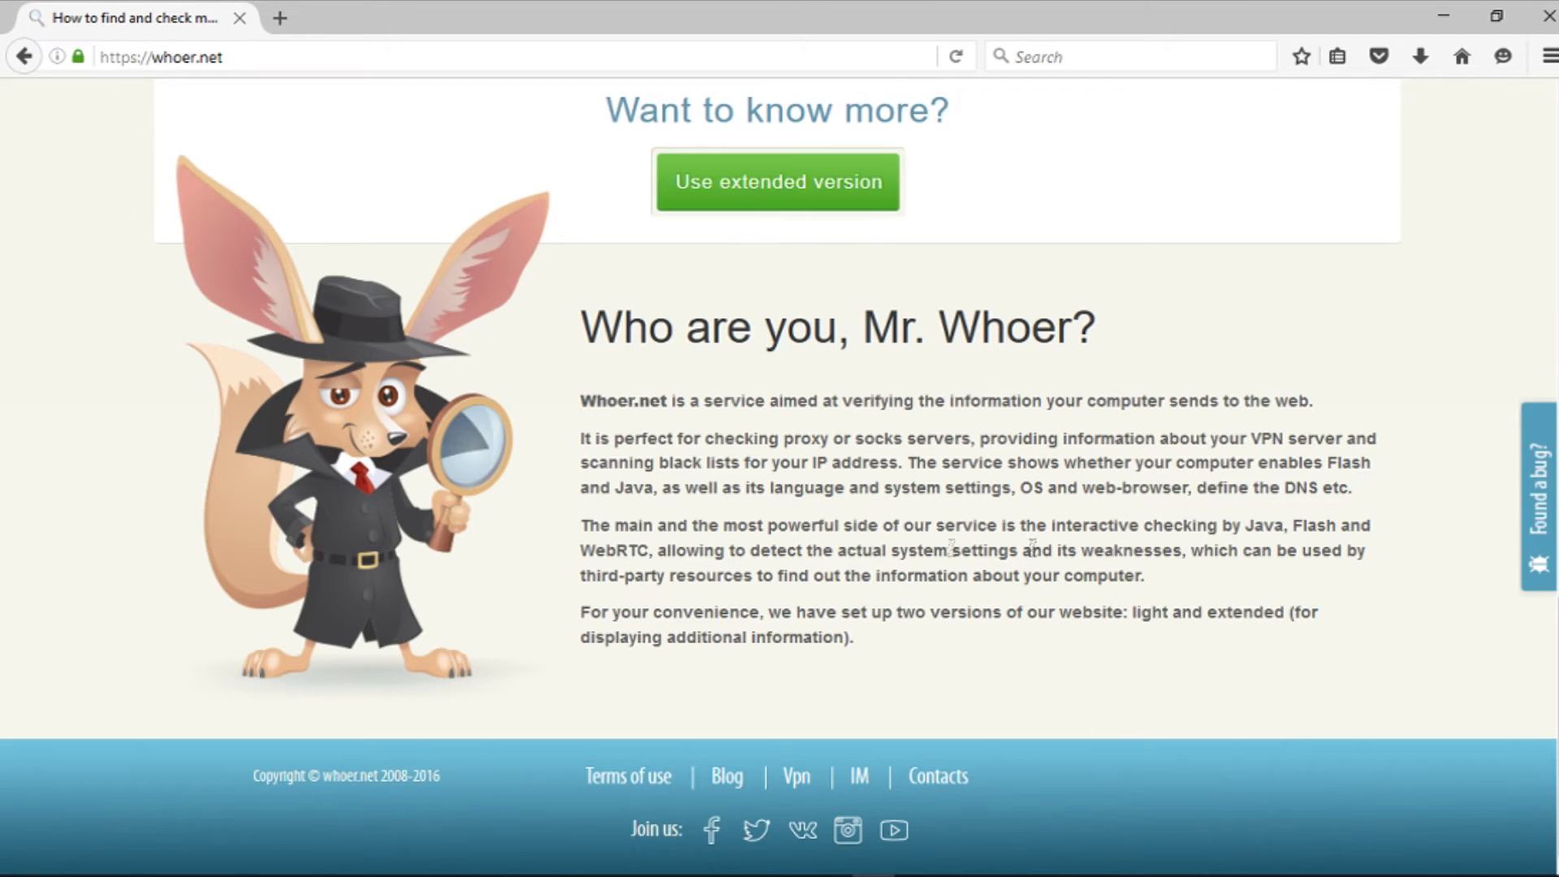
Find 'ghostery' in the Add-ons manager and install the Ghostery add-on
left_click(1539, 57)
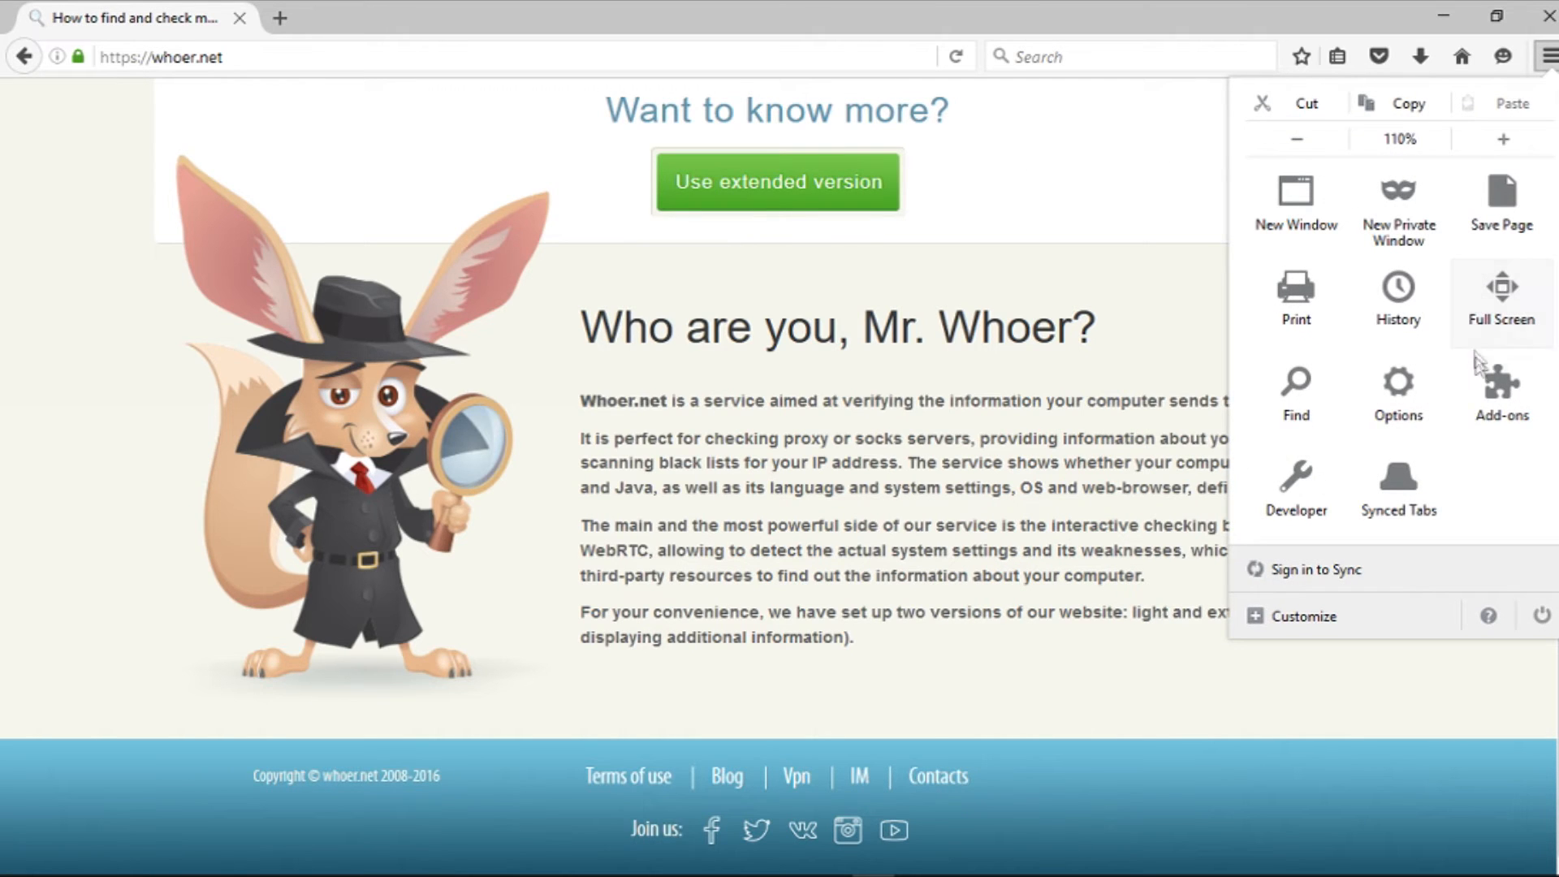
left_click(1500, 388)
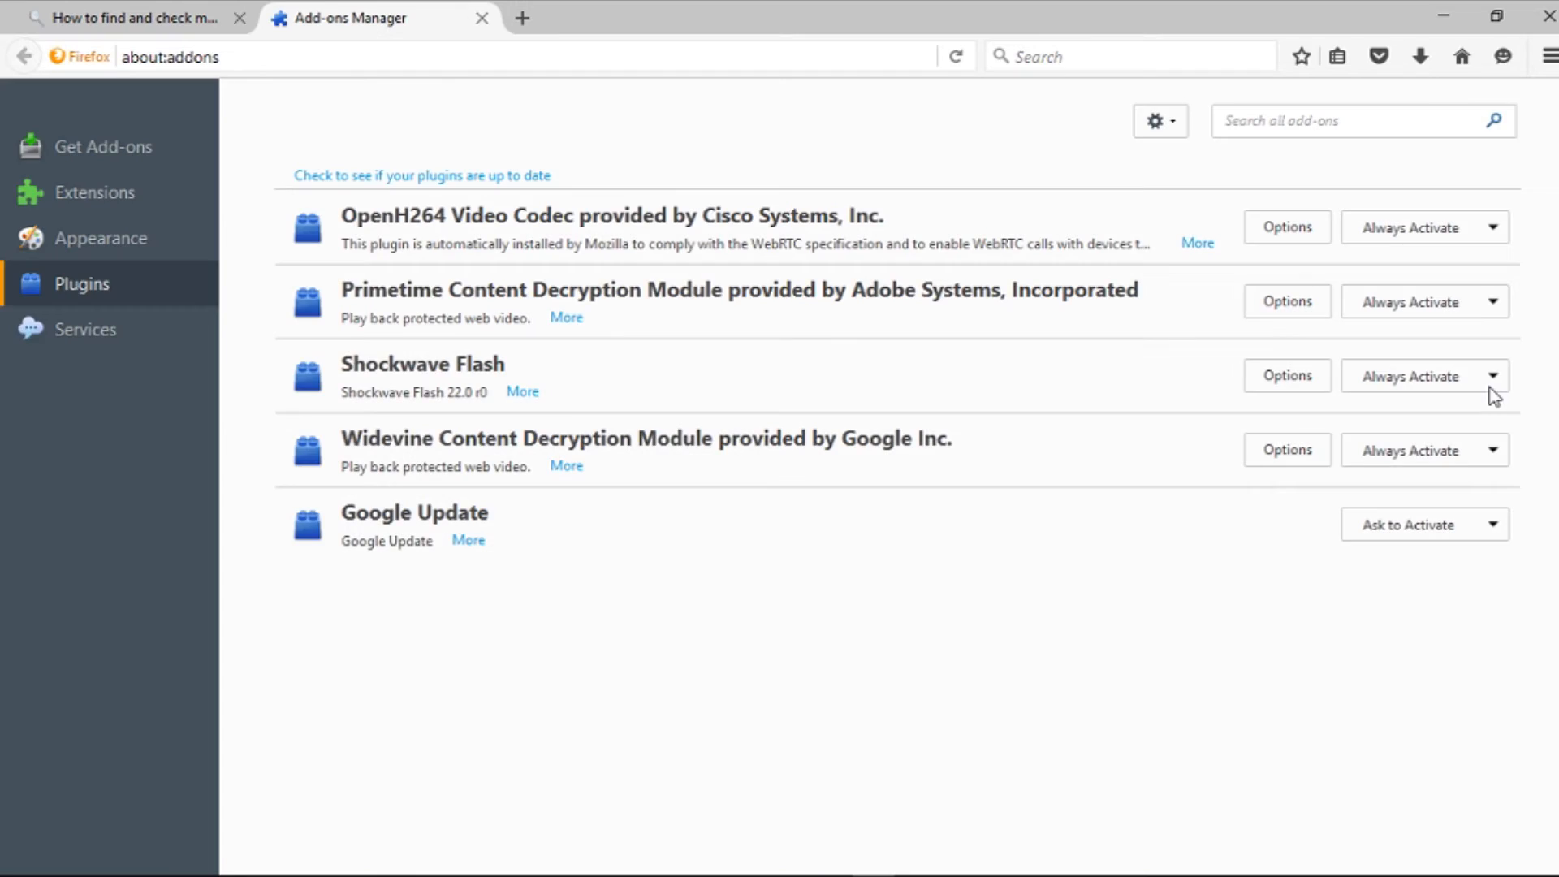
type("ghostery")
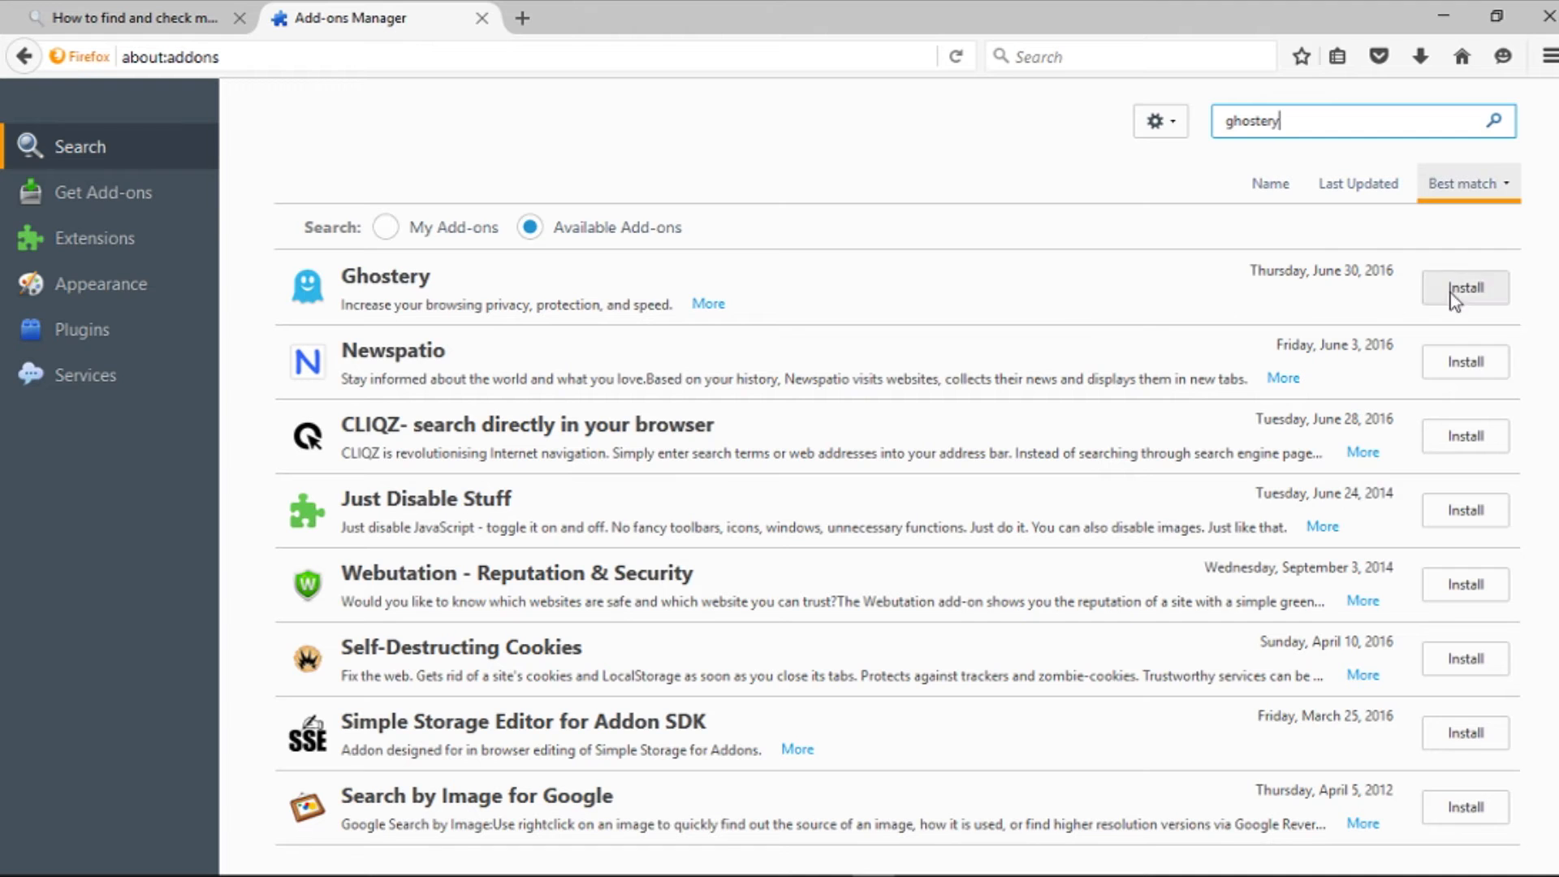
left_click(1463, 287)
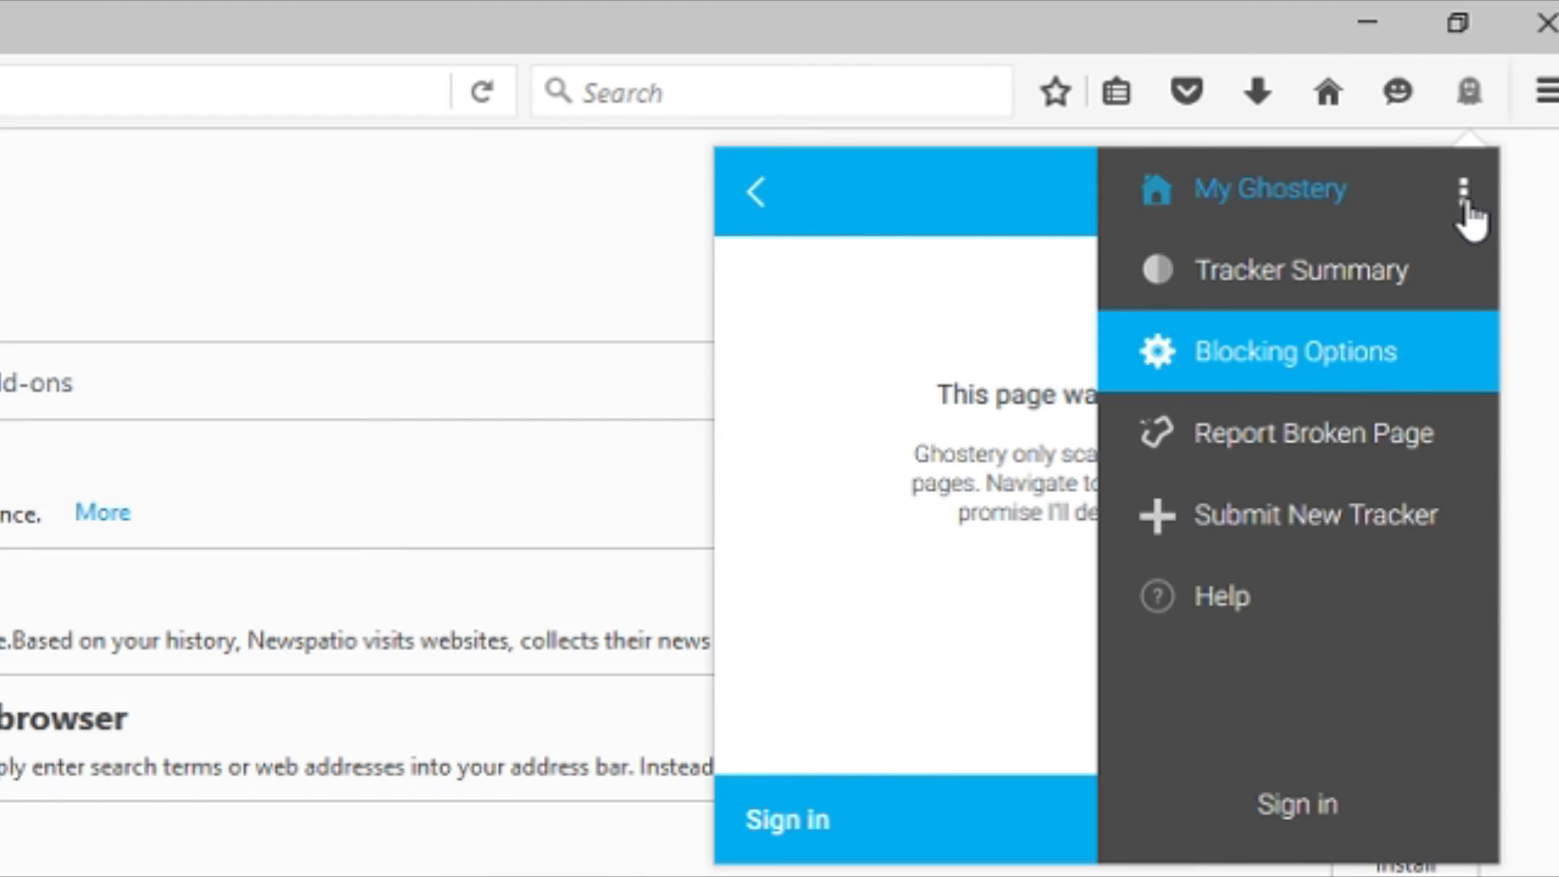
Use Block All on Ghostery's Blocking Options so Advertising, Site Analytics, Customer Interaction and Social Media are blocked
left_click(1294, 350)
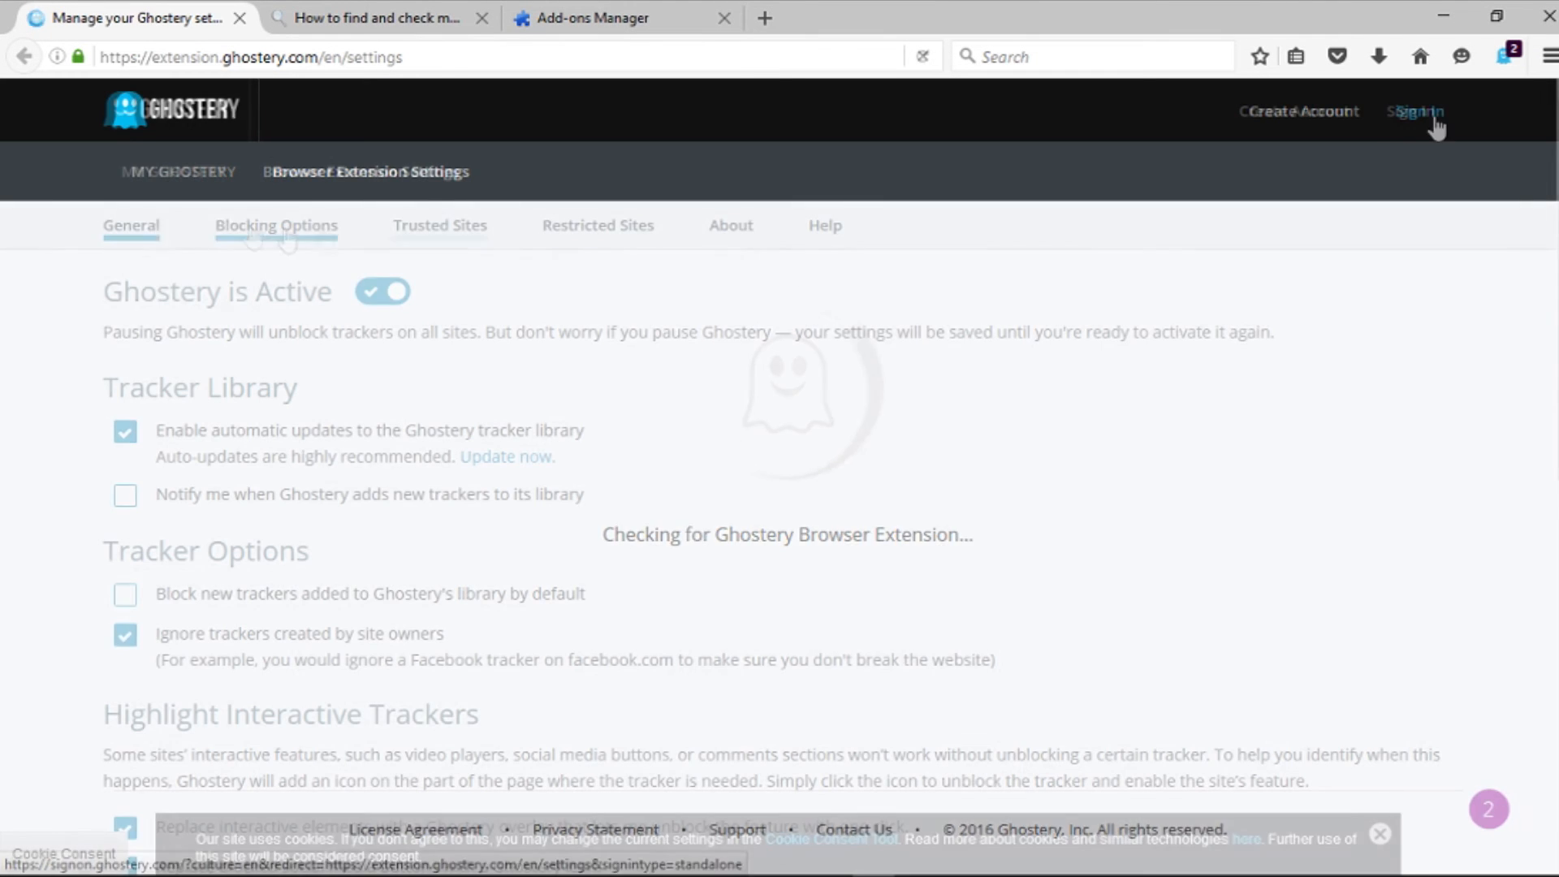
left_click(276, 224)
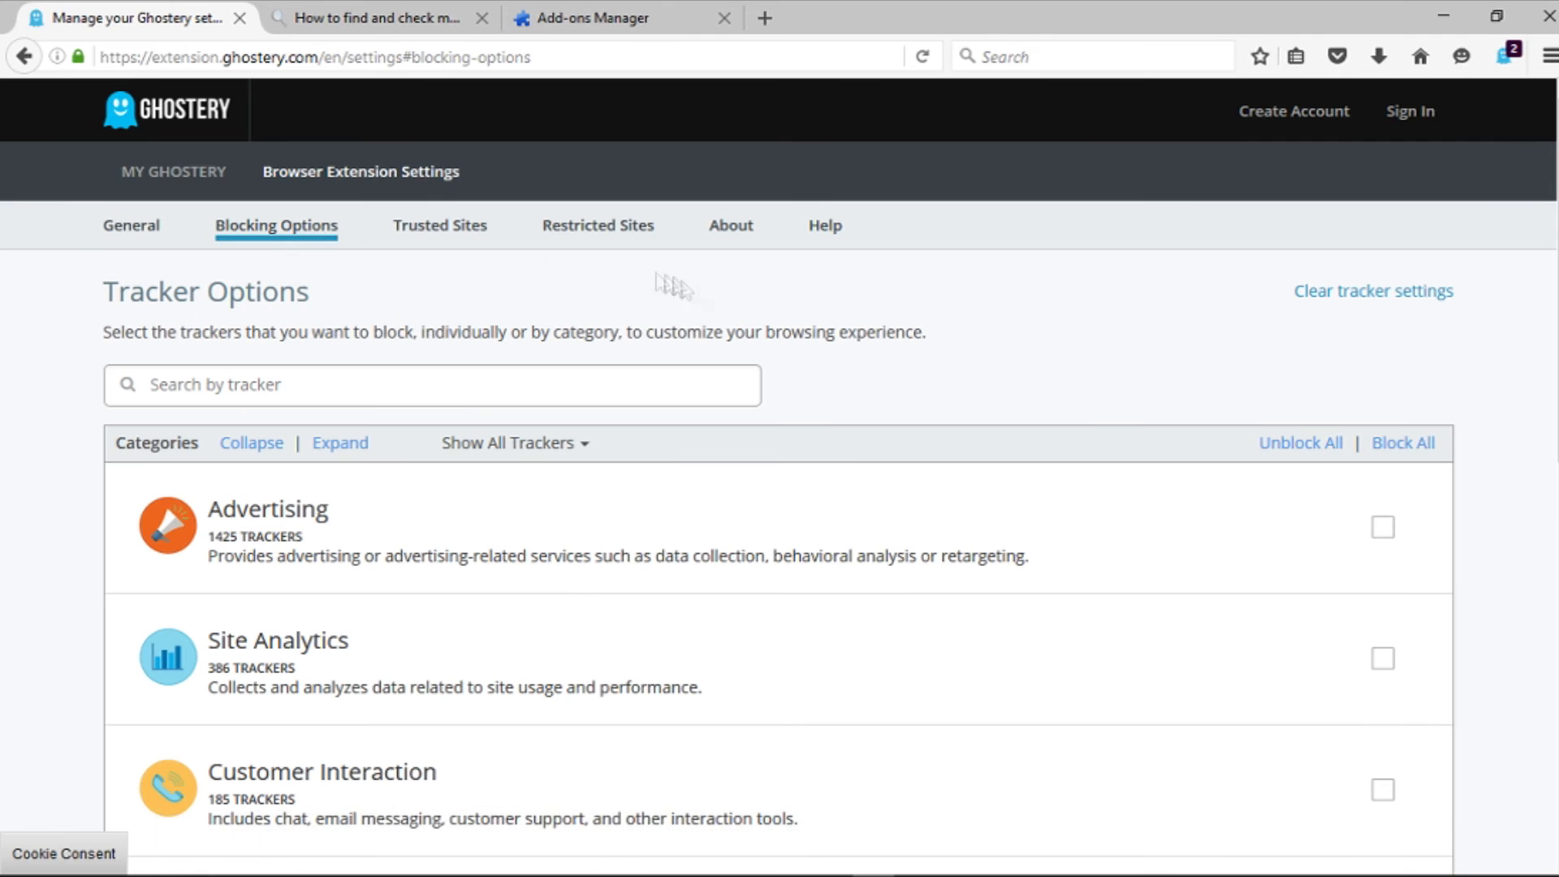
left_click(1401, 442)
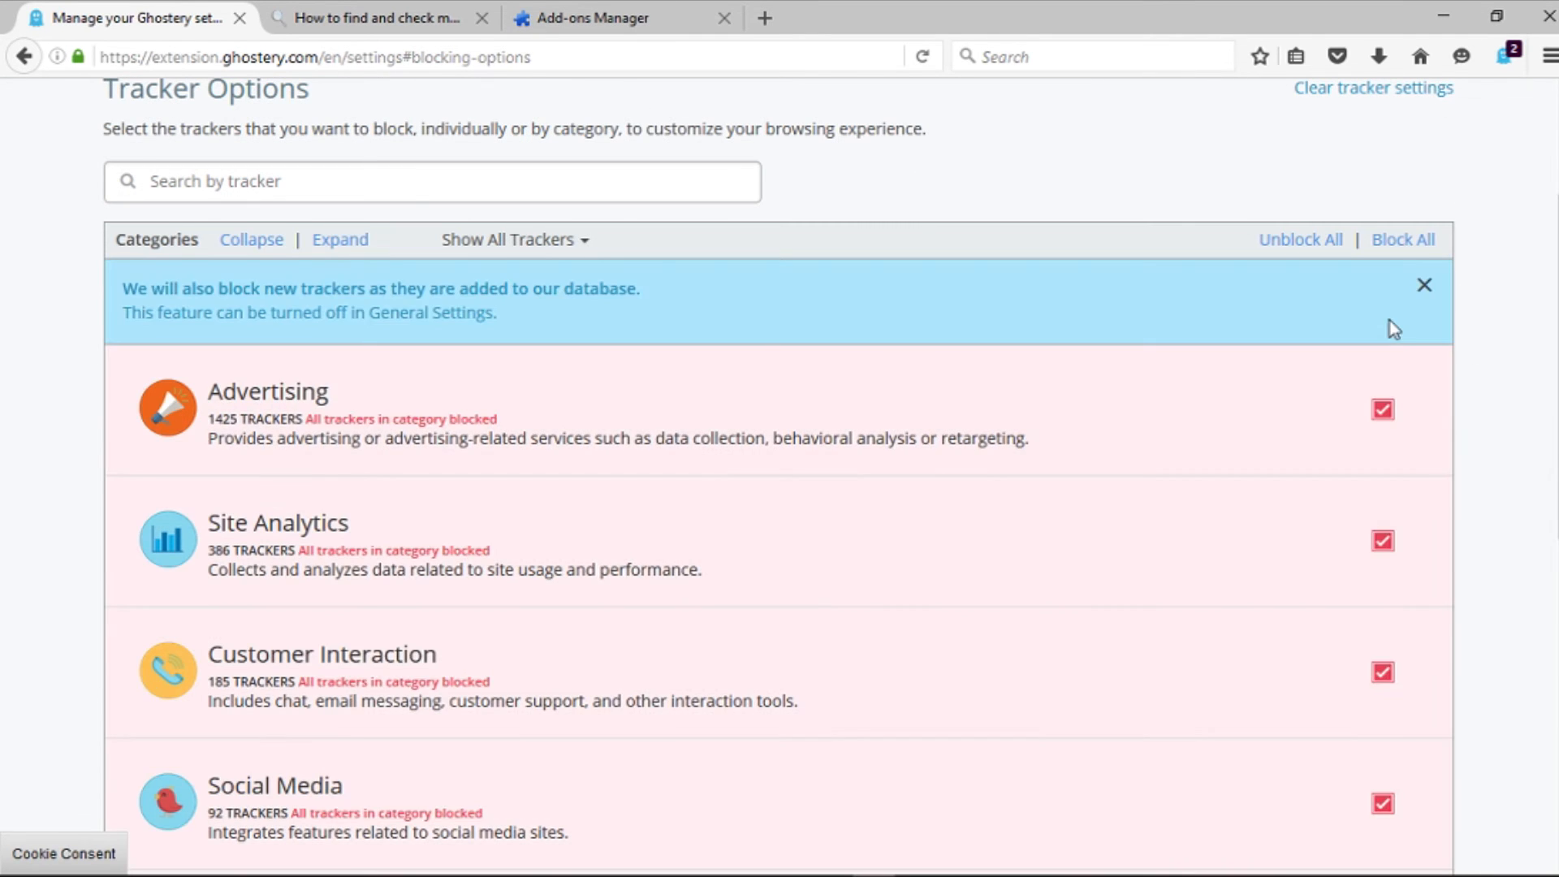